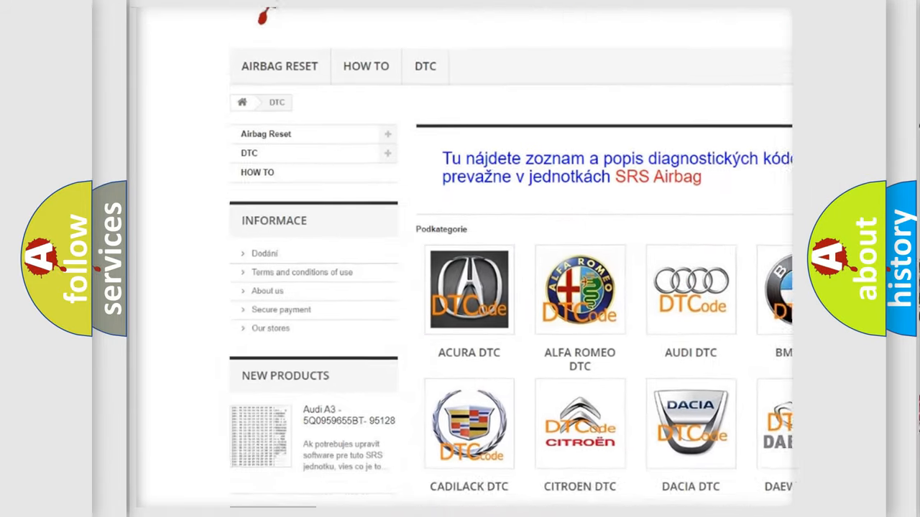
Step: Advance from the DTC code listings to the P0B5A hex slide and reveal its bits column
{"action": "scroll", "scroll_direction": "down", "scroll_amount": 3}
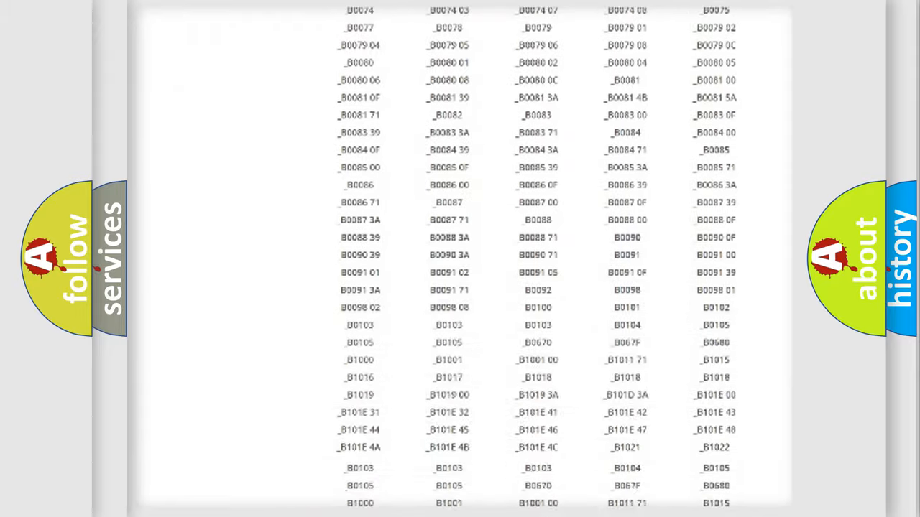
{"action": "scroll", "scroll_direction": "down", "scroll_amount": 3}
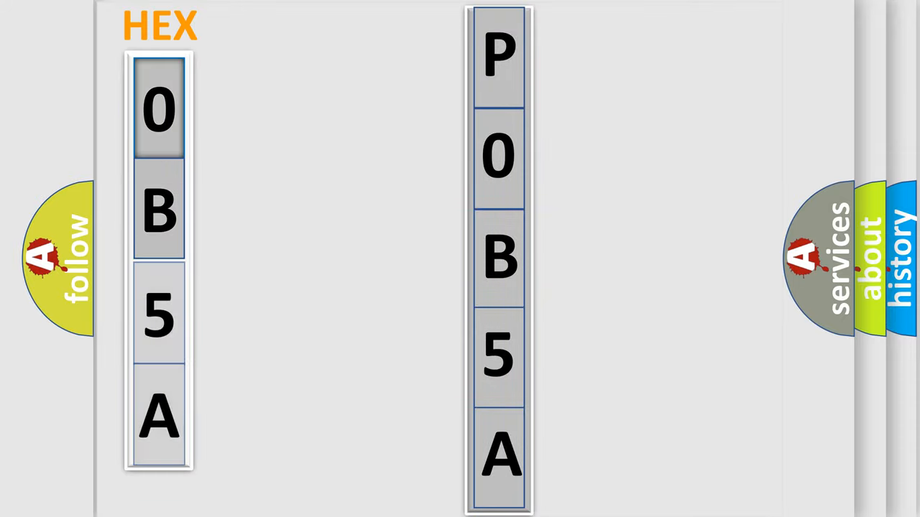
{"action": "left_click", "coordinate": [158, 108]}
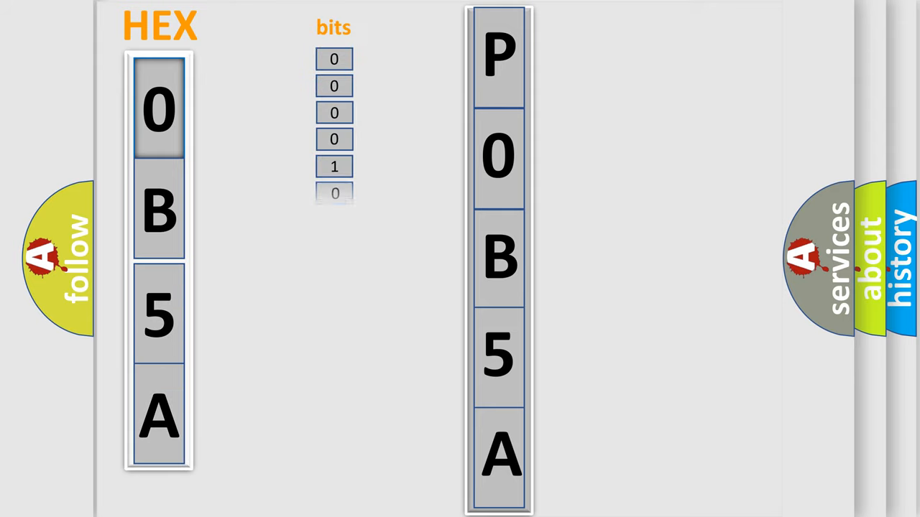